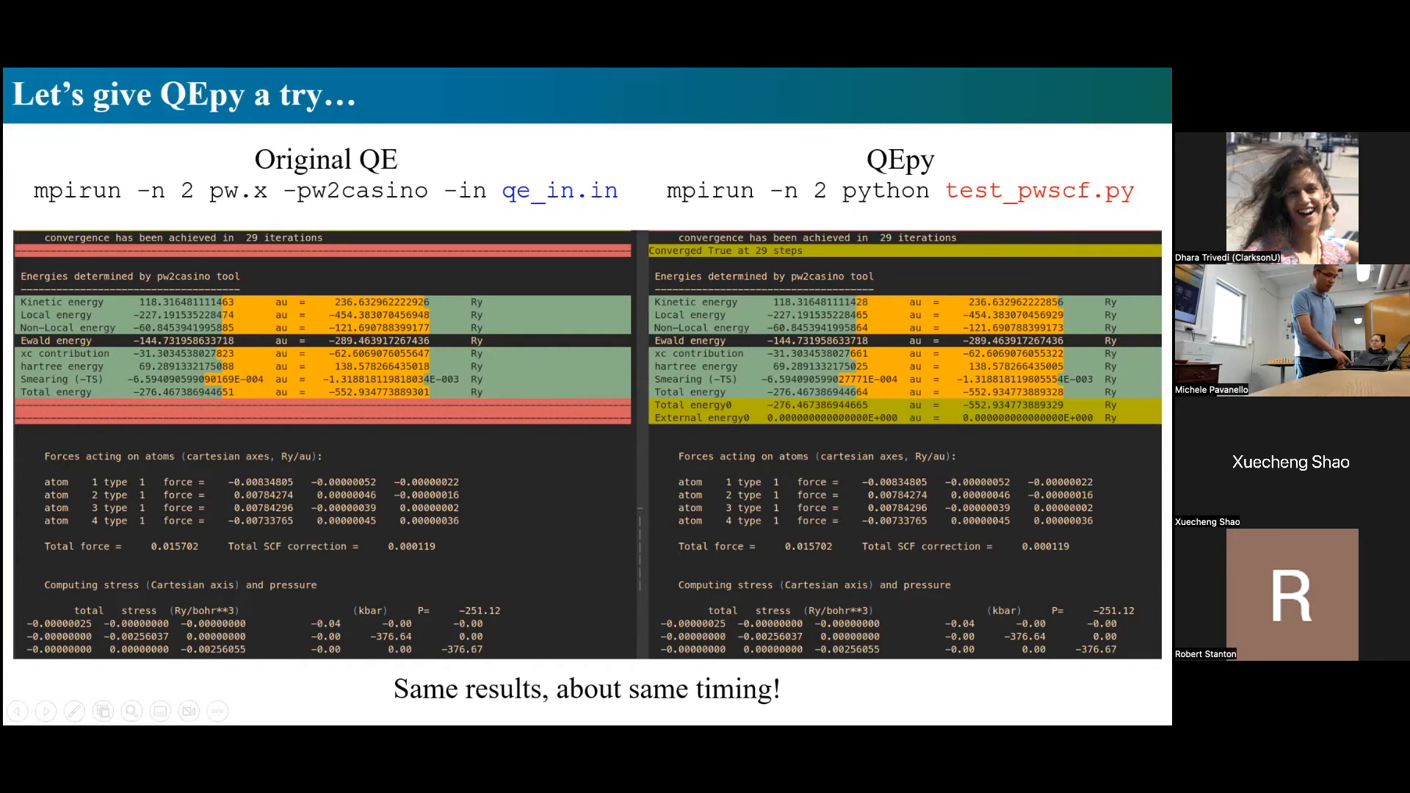
pyautogui.moveTo(880, 580)
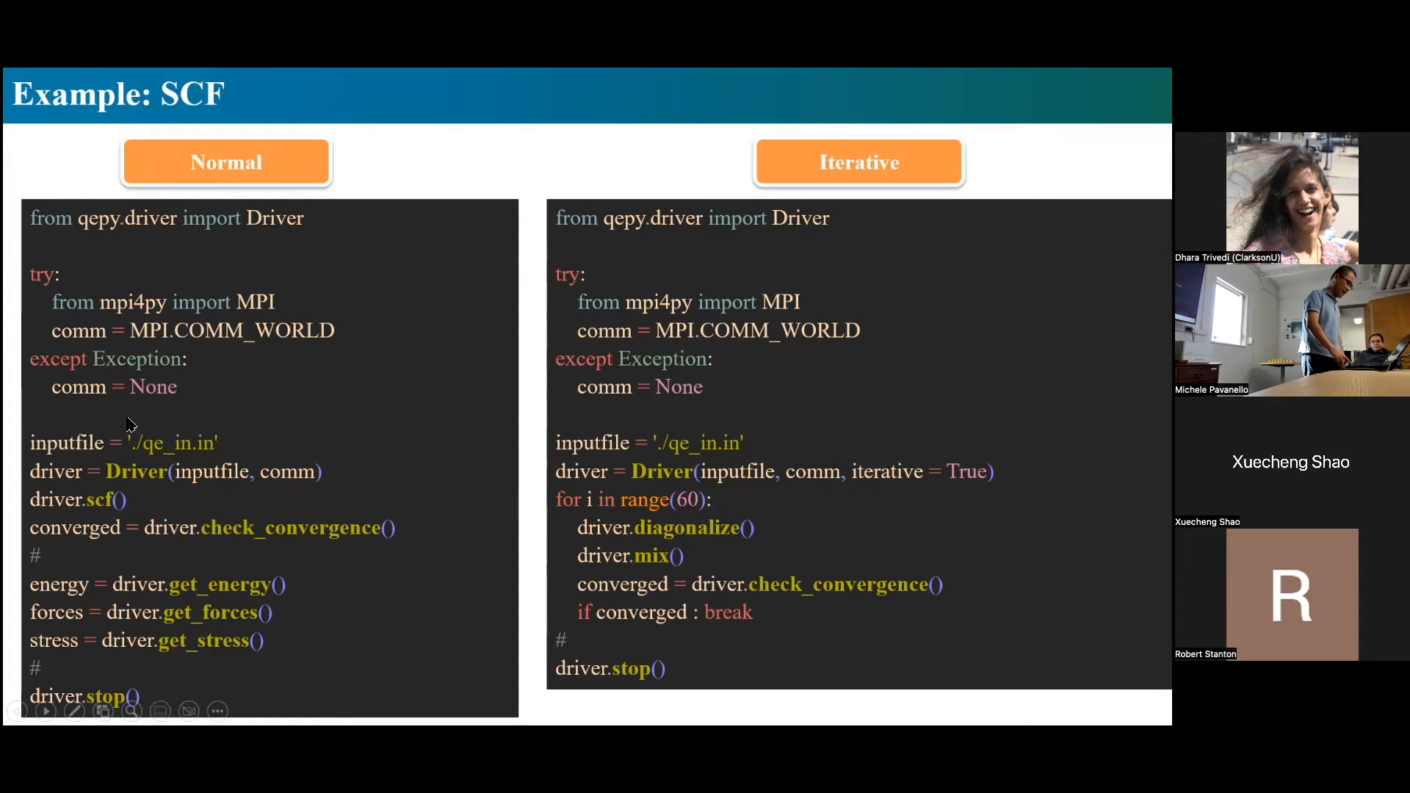
pyautogui.moveTo(160, 250)
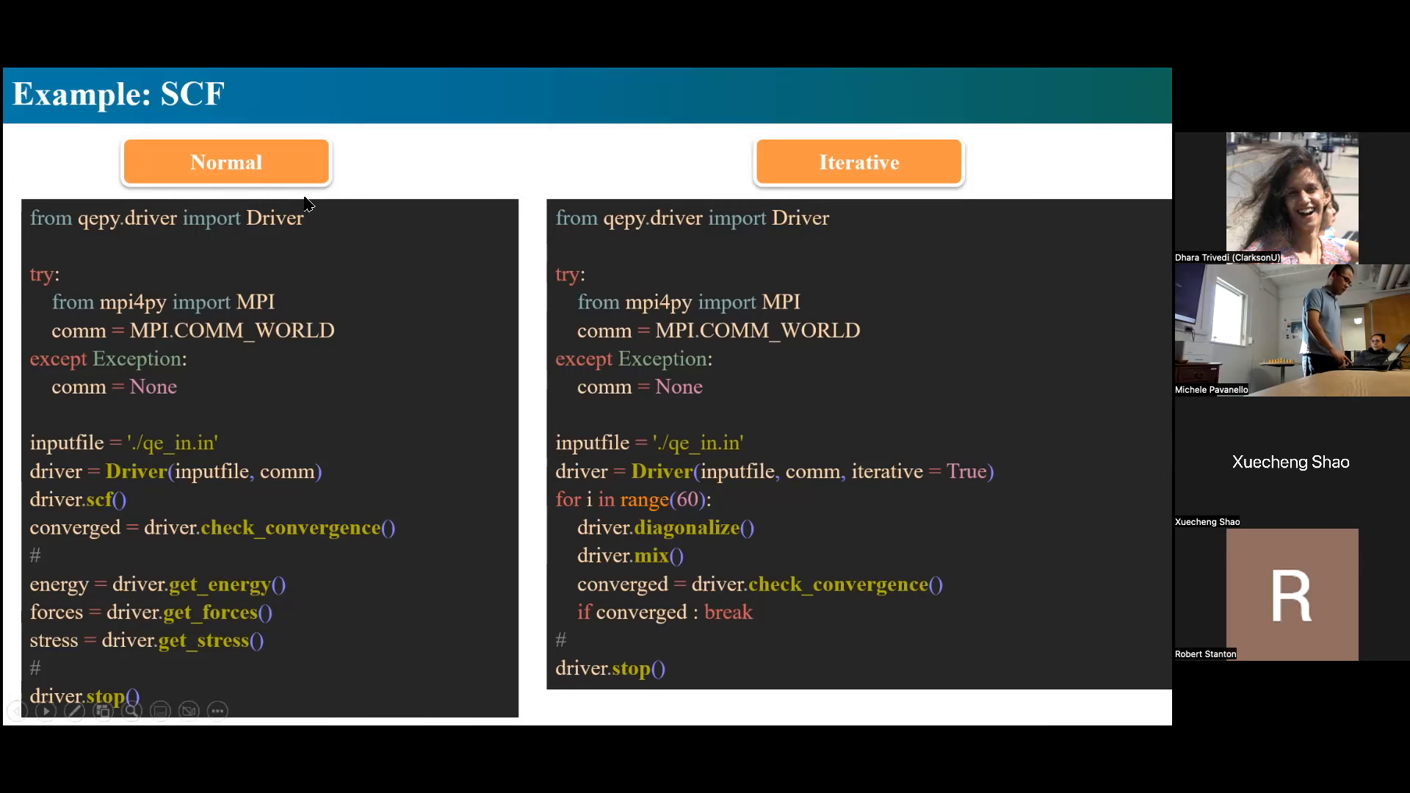
pyautogui.moveTo(288, 223)
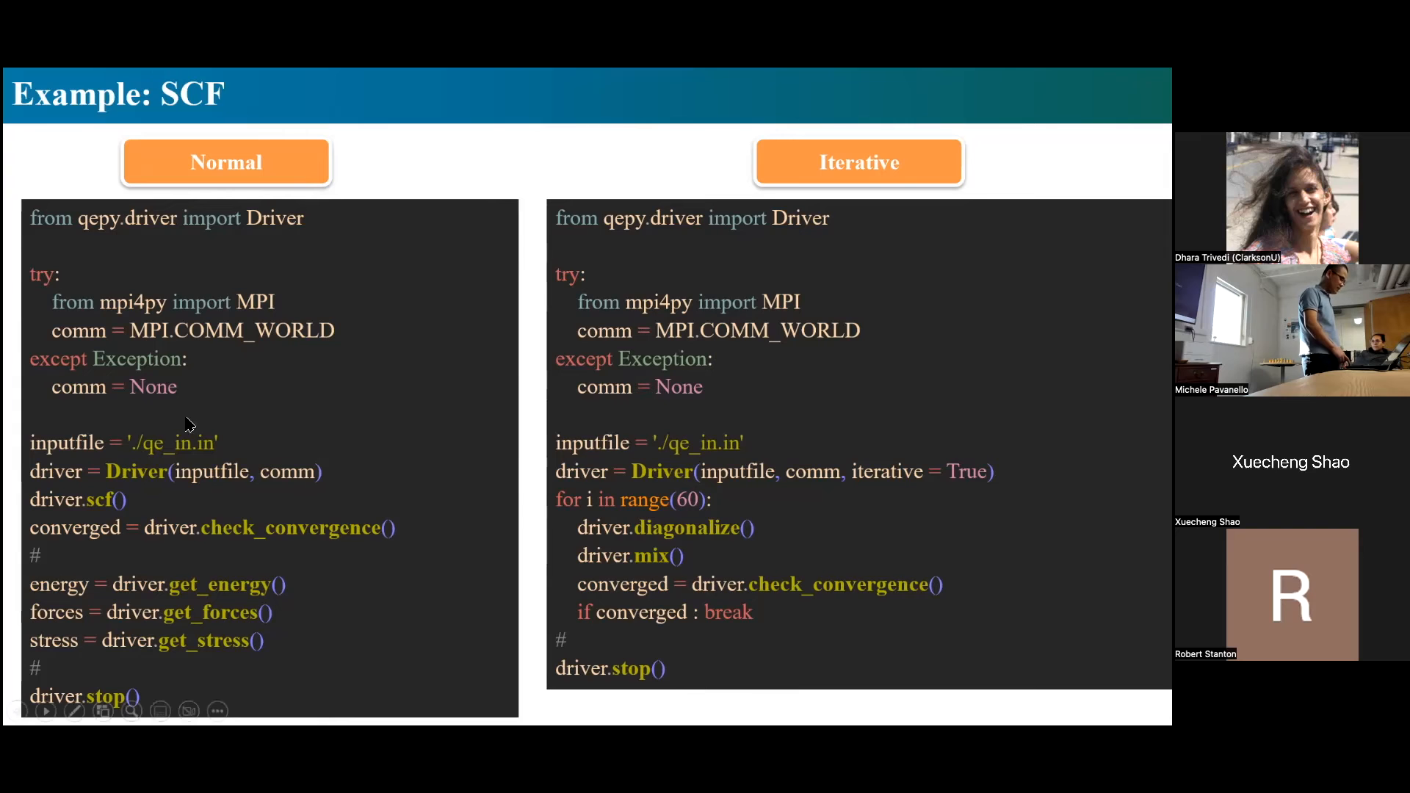
pyautogui.moveTo(108, 381)
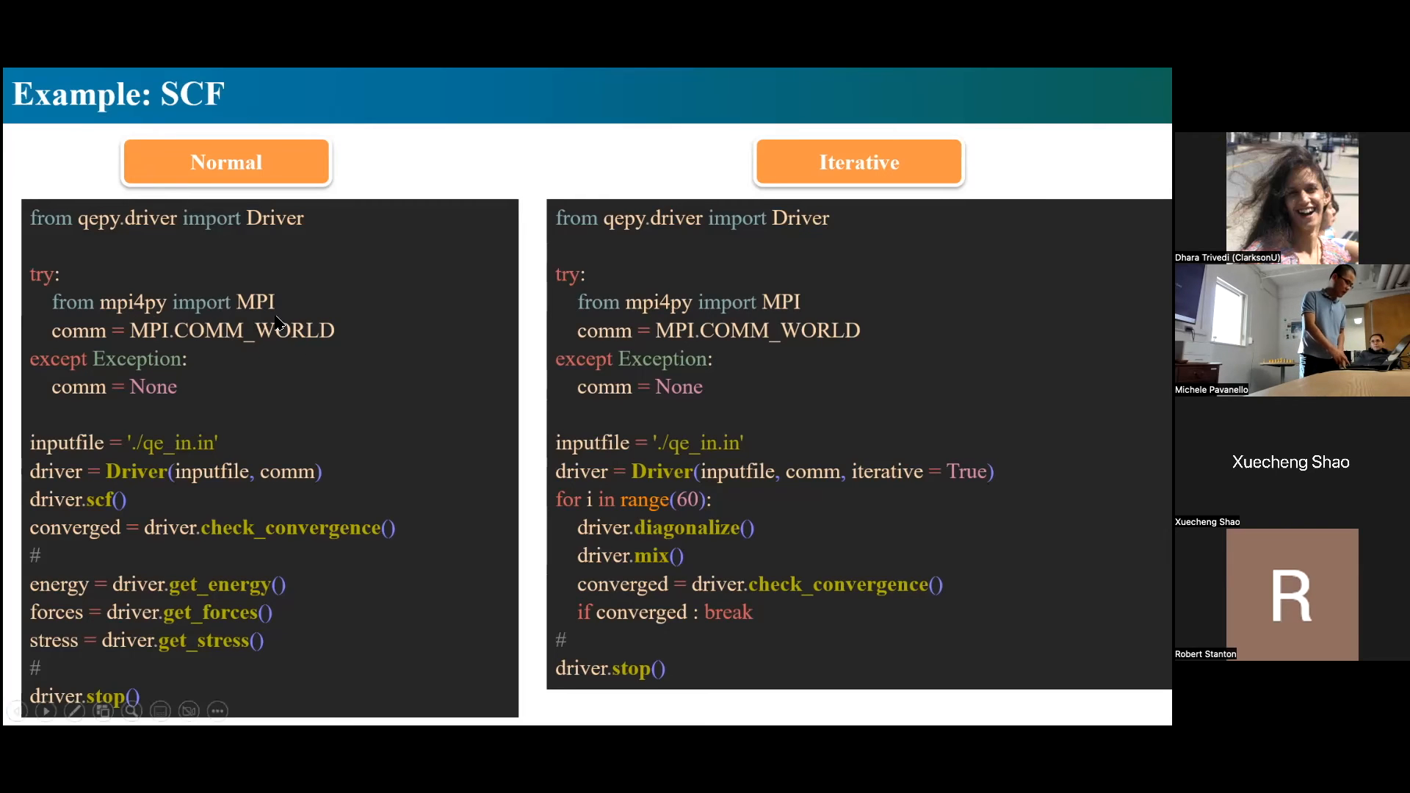
pyautogui.moveTo(235, 373)
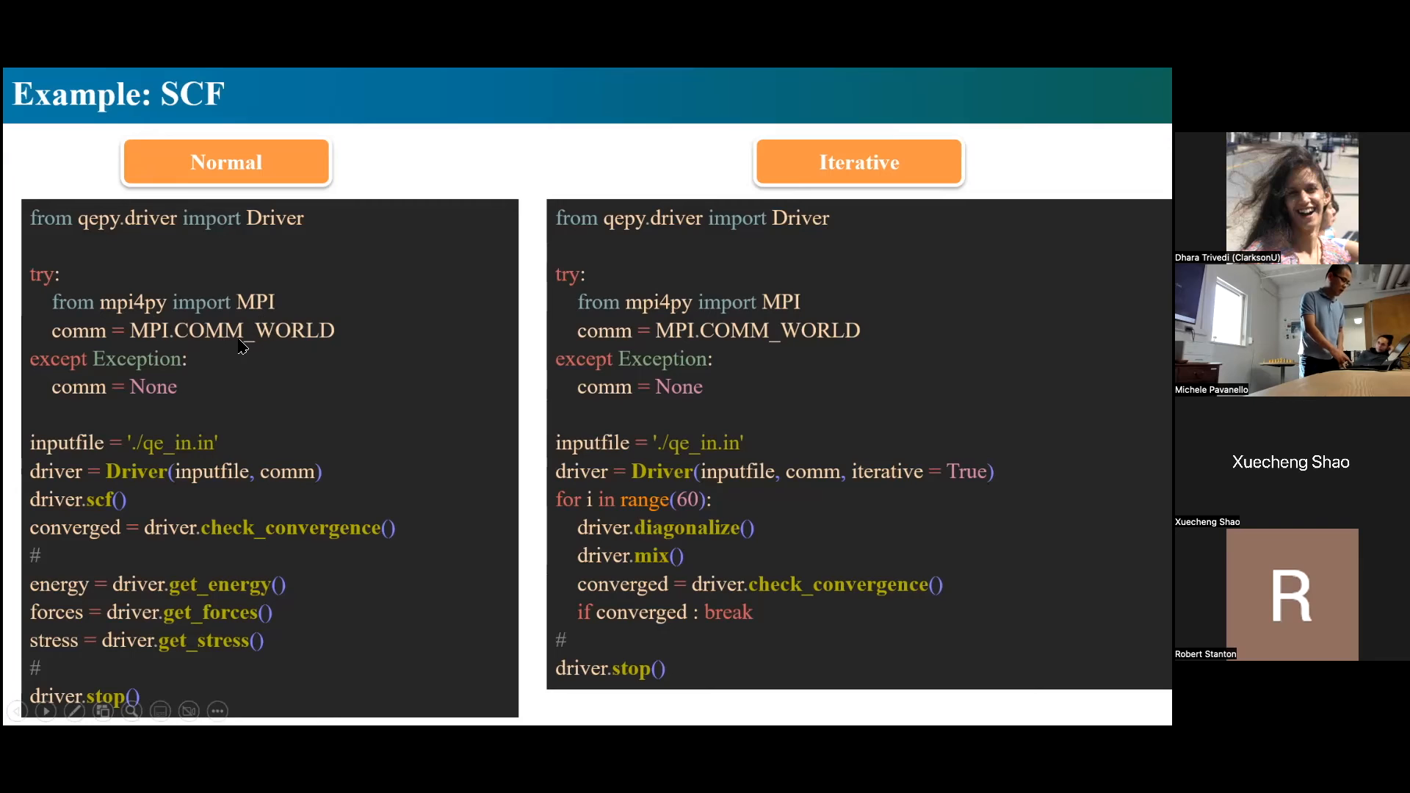
pyautogui.moveTo(278, 387)
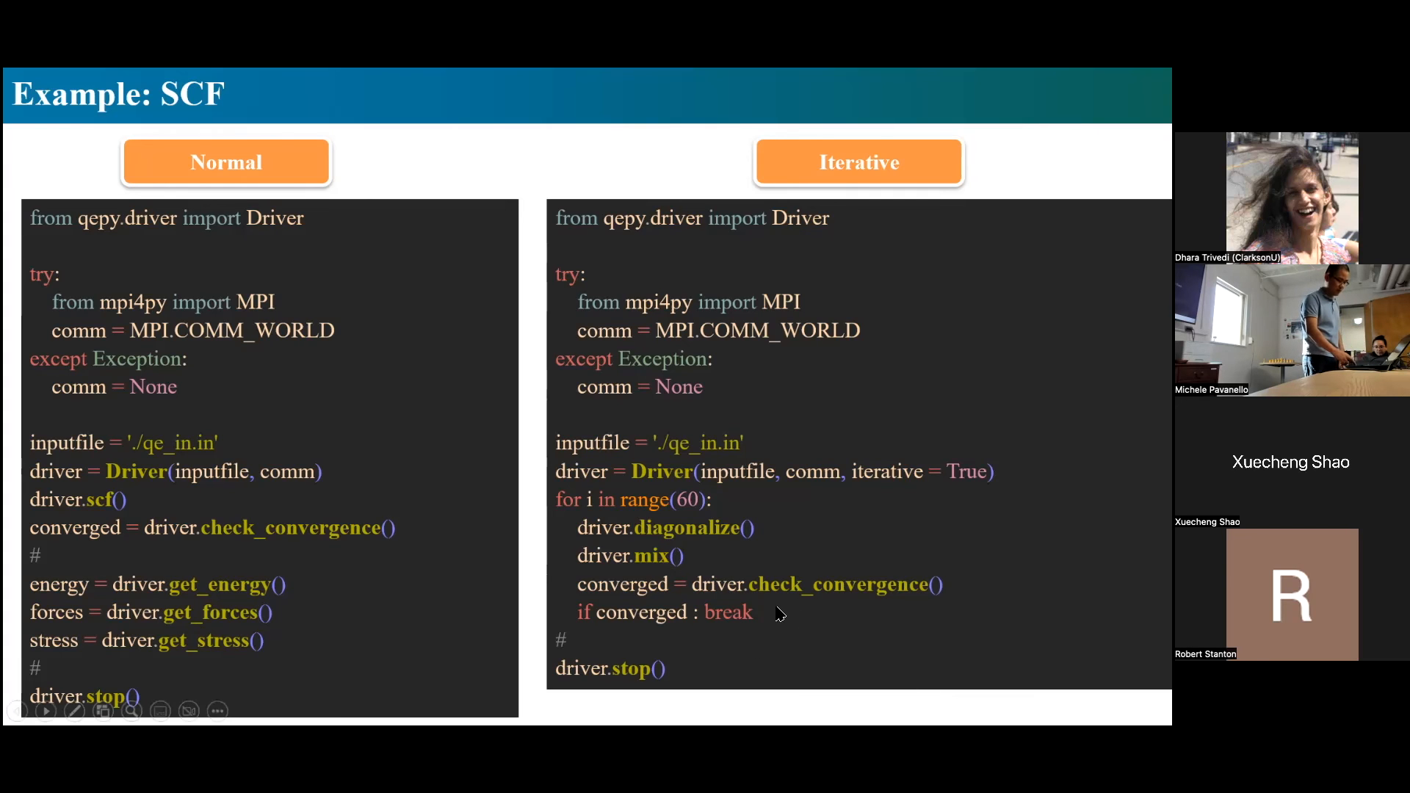
pyautogui.moveTo(585, 642)
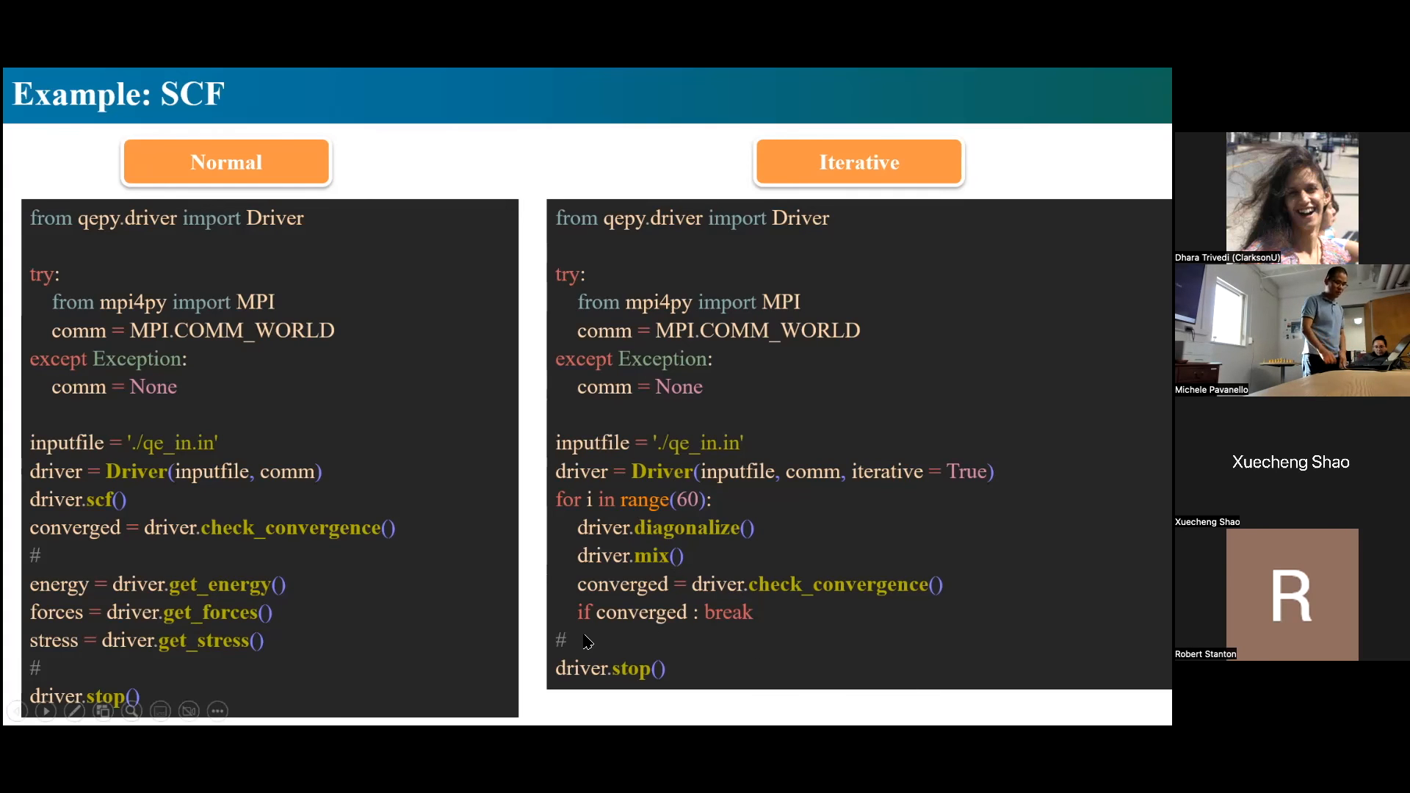